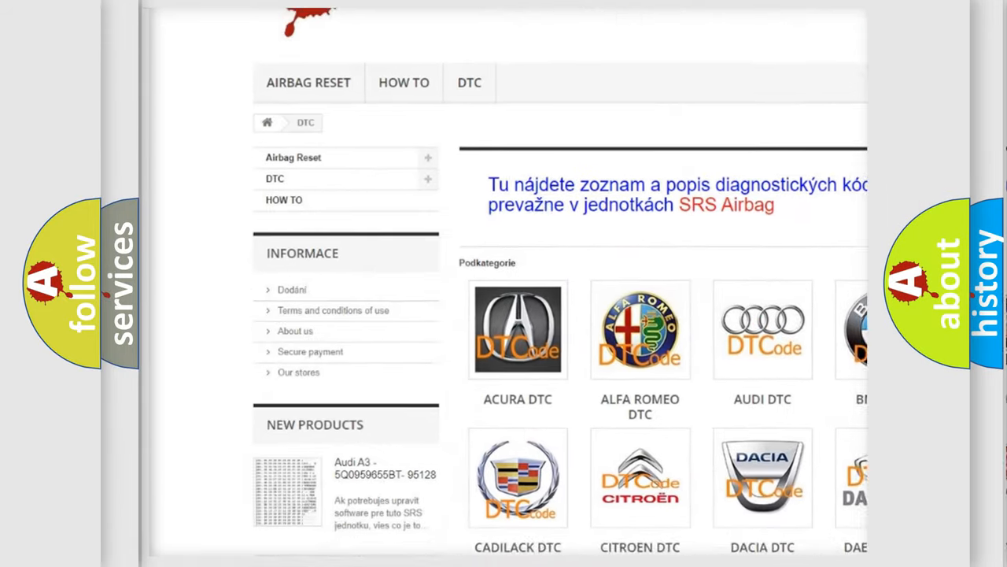
# Scroll the DTC page past the car make categories to the trouble code list.
pyautogui.scroll(-3)
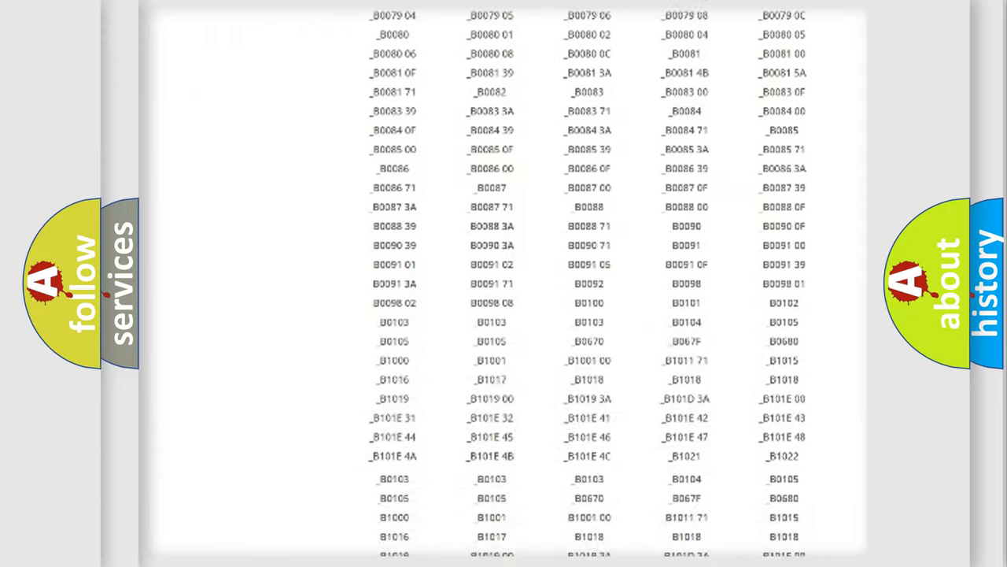
pyautogui.scroll(-3)
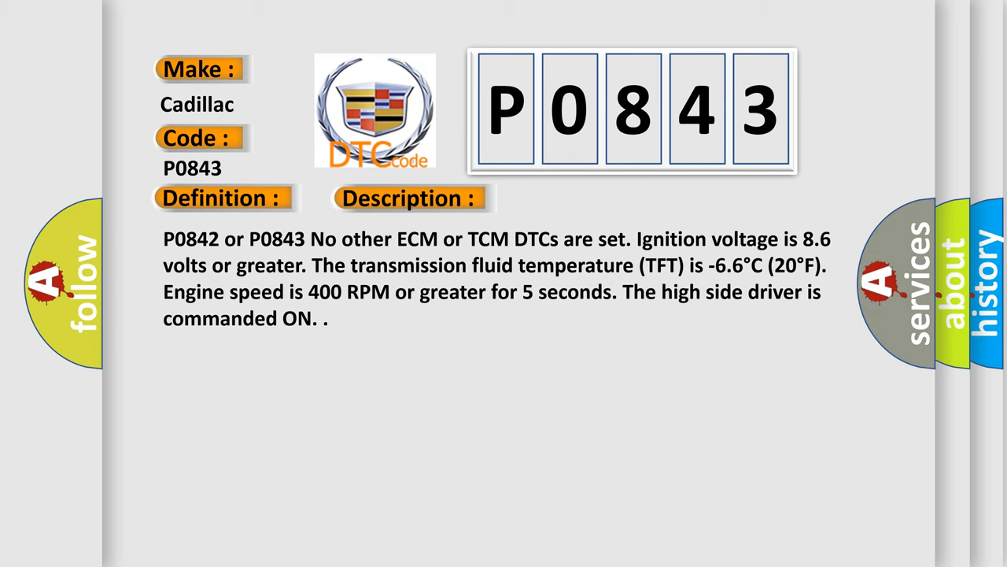
# Advance to the P0843 Cause panel: TFP switch 1 voltage stays high after 3-5-R clutch change.
pyautogui.click(578, 197)
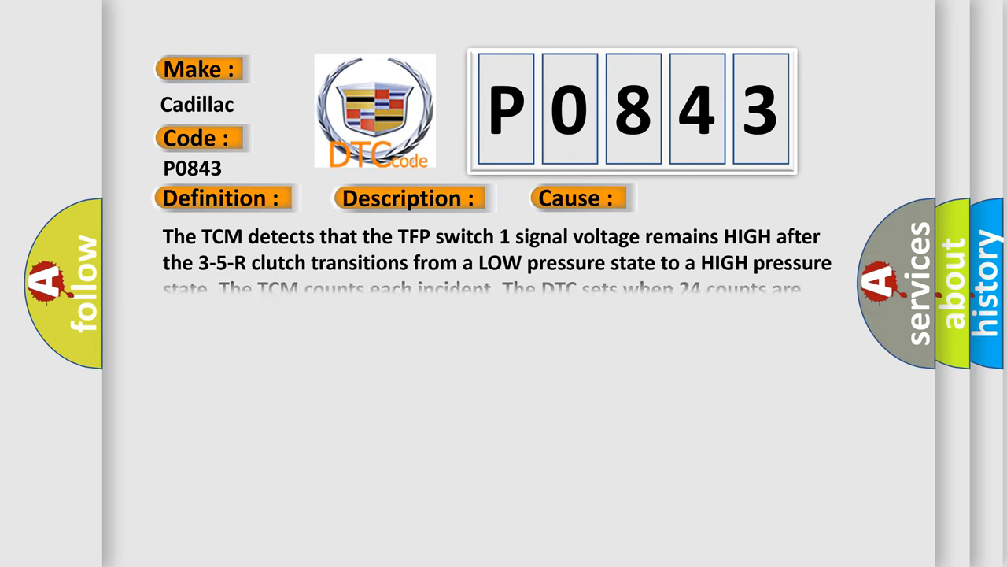